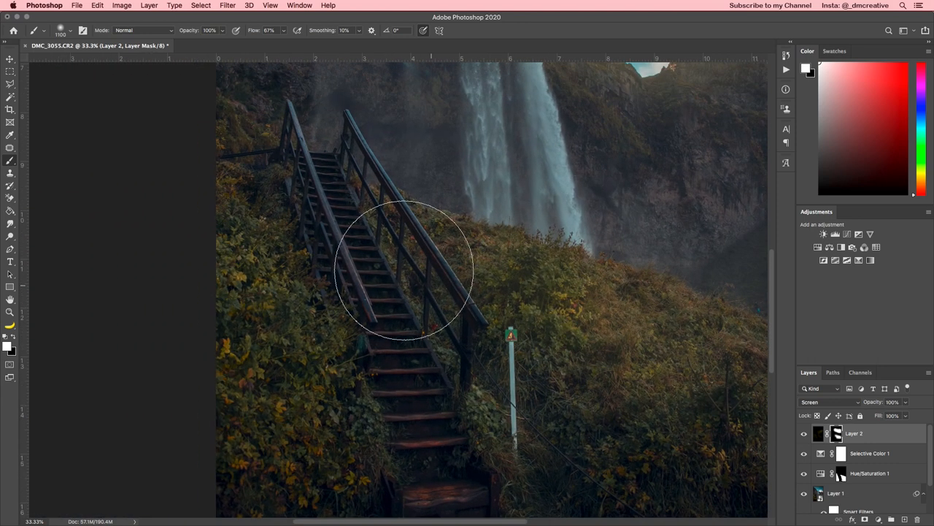
- Brush white onto Layer 2's mask over the staircase and left foliage to reveal the Screen brightening
{"action": "left_click_drag", "start_coordinate": [406, 270], "coordinate": [304, 260]}
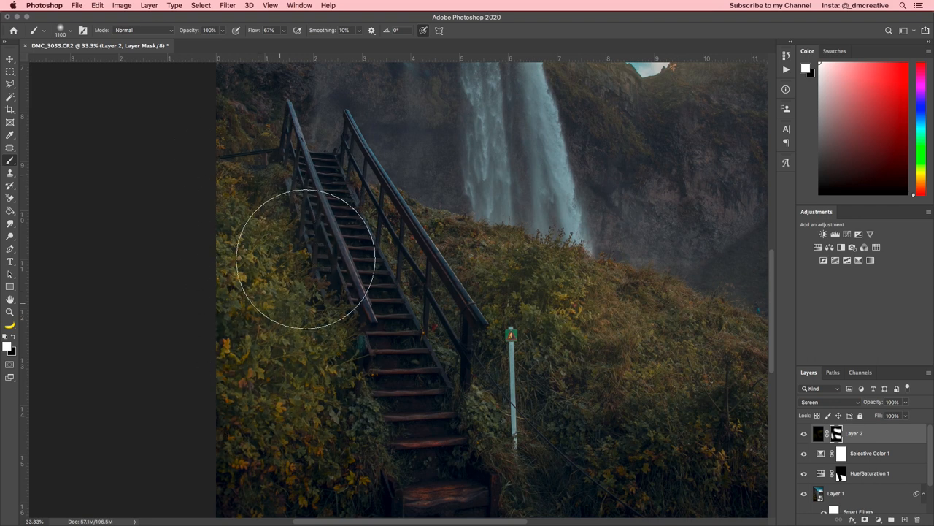
{"action": "left_click_drag", "start_coordinate": [307, 263], "coordinate": [307, 197]}
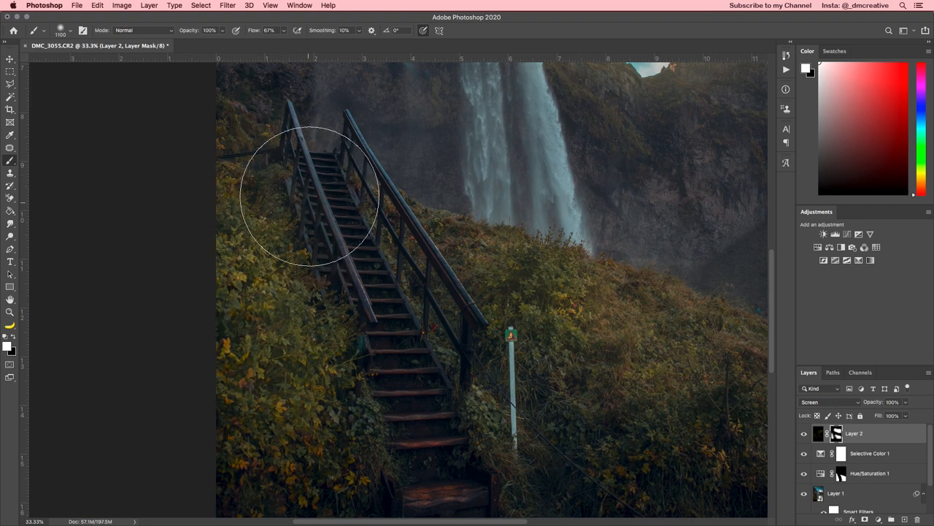